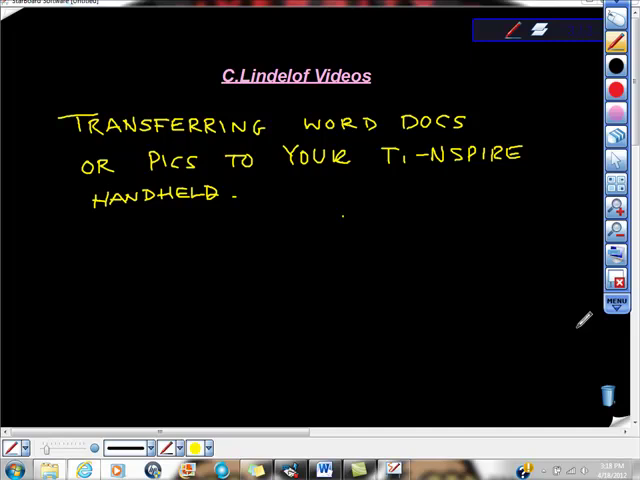
mouse_move(176, 304)
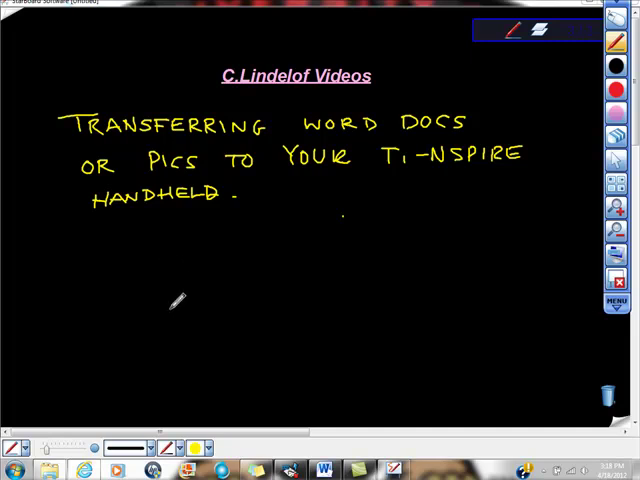
Handwrite "Buy Software" under the handwritten title on the Notebook page
text(Bu)
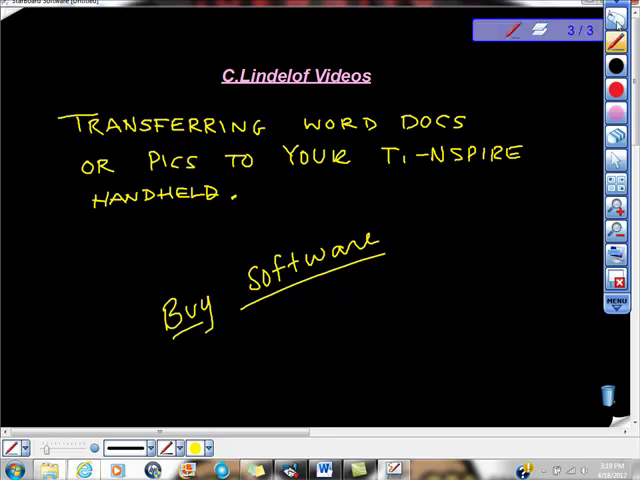
mouse_move(616, 24)
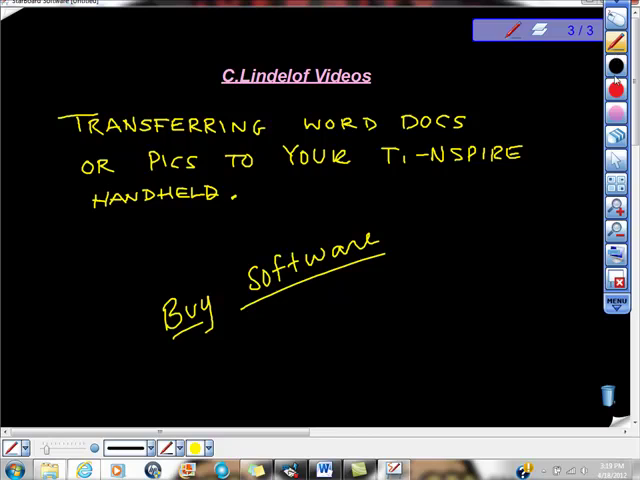
mouse_move(616, 80)
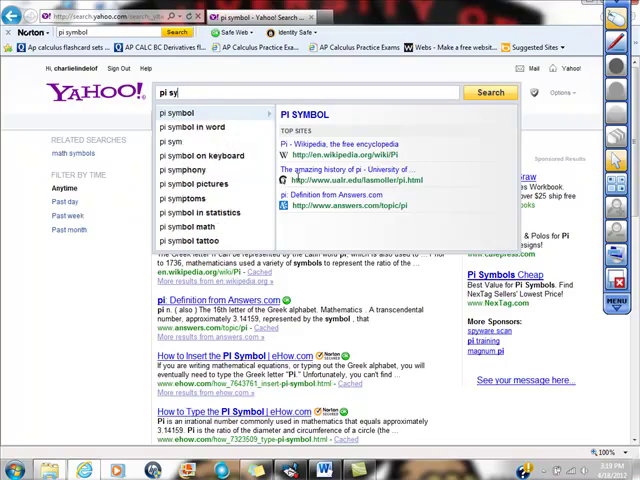
Search Yahoo for "Unit Circle" images and bring up the context menu on one diagram
text(Unit Circle)
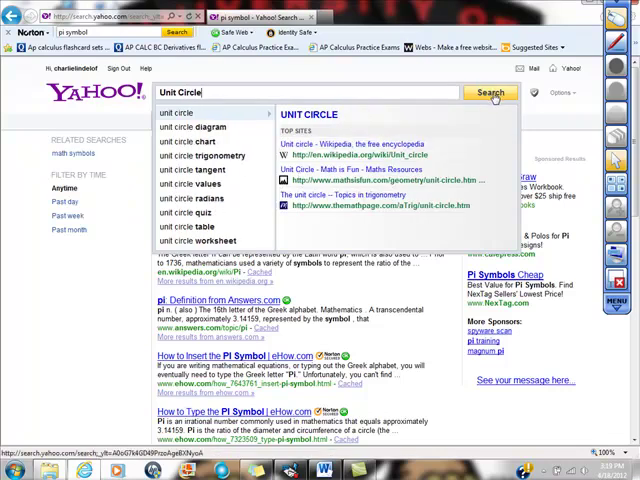
click(492, 92)
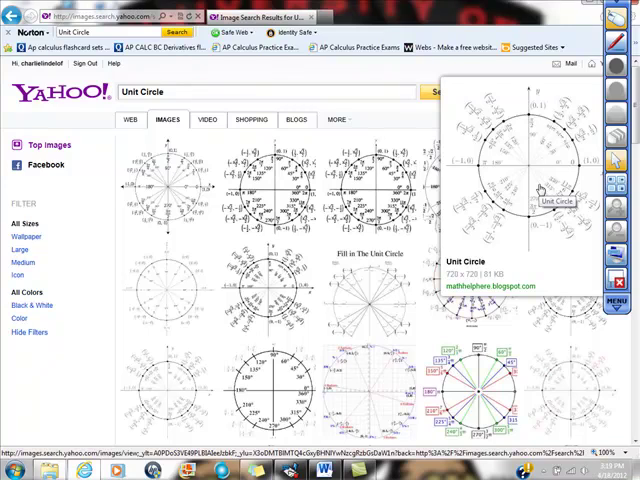
right_click(540, 190)
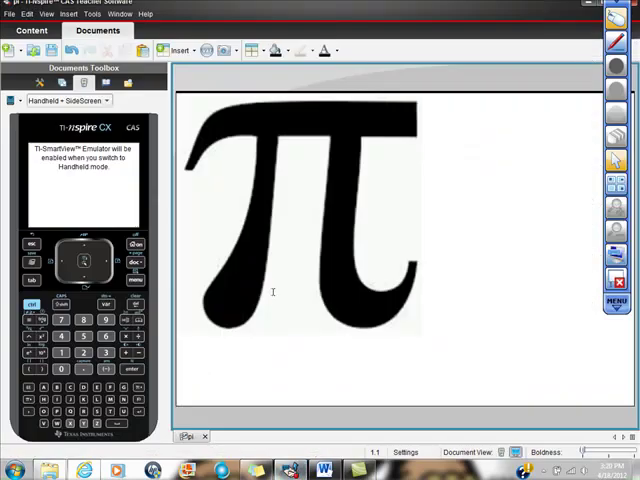
mouse_move(364, 264)
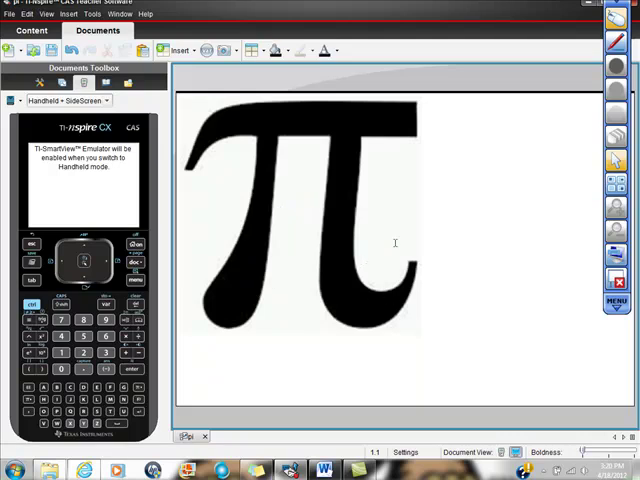
mouse_move(298, 172)
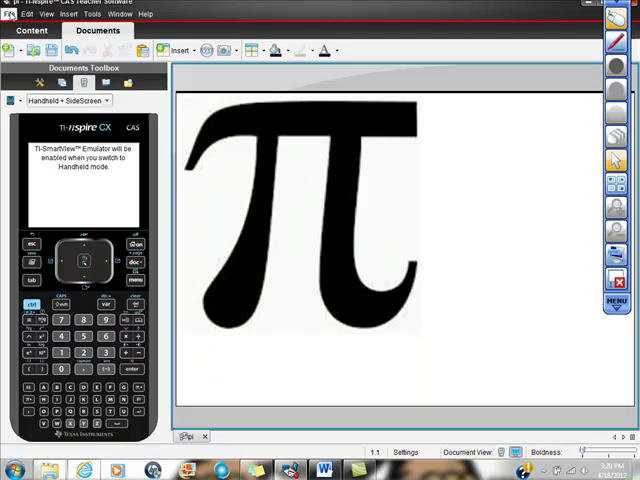
Start Save As for the pi image document, naming the file "pi"
click(10, 14)
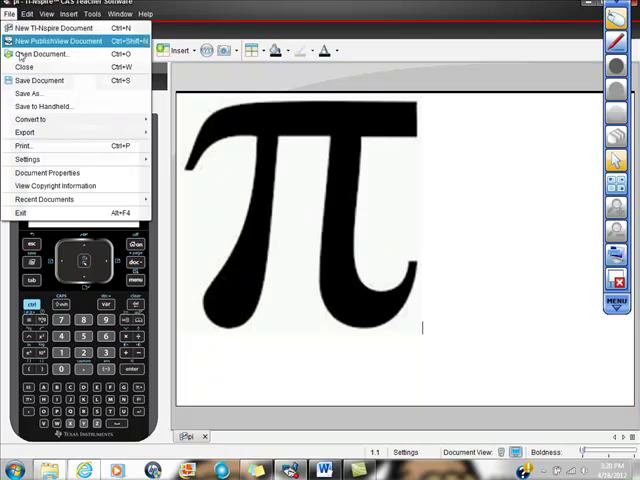
click(40, 80)
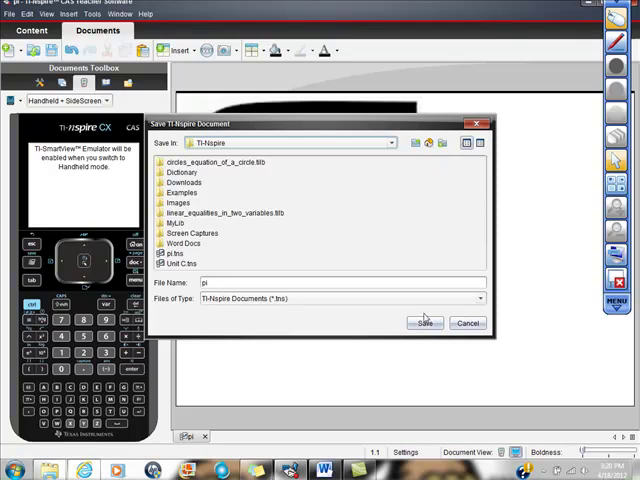
mouse_move(432, 316)
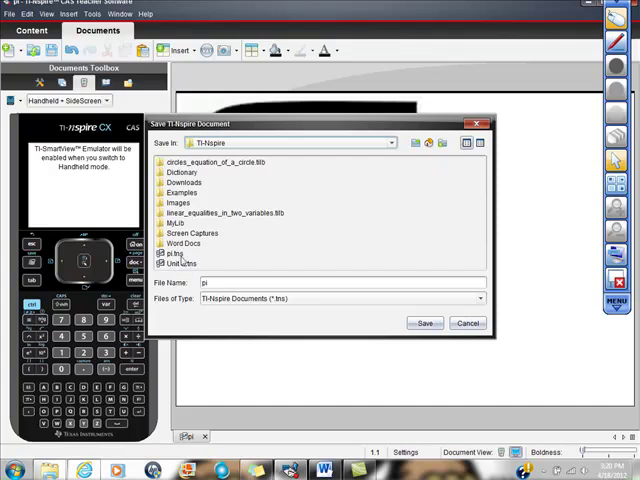
mouse_move(364, 202)
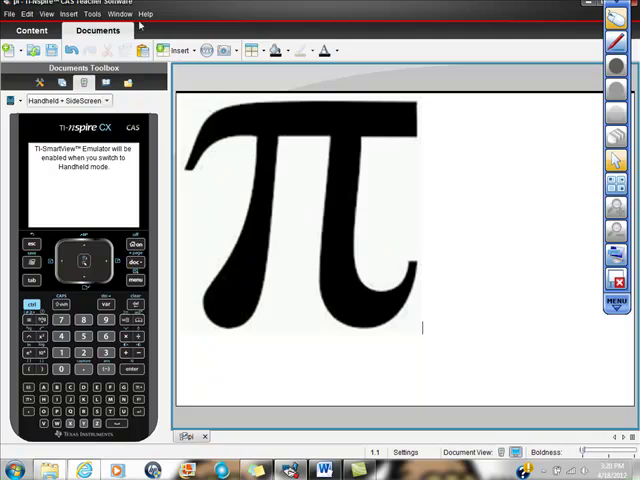
Browse the menus and launch the Transfer Tool from the Tools menu
click(120, 14)
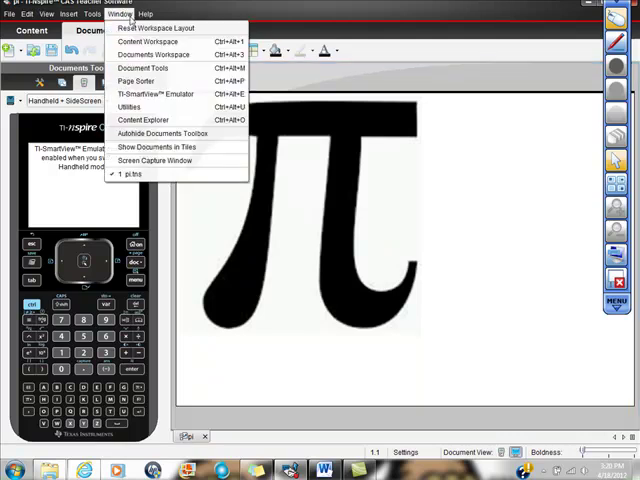
click(90, 14)
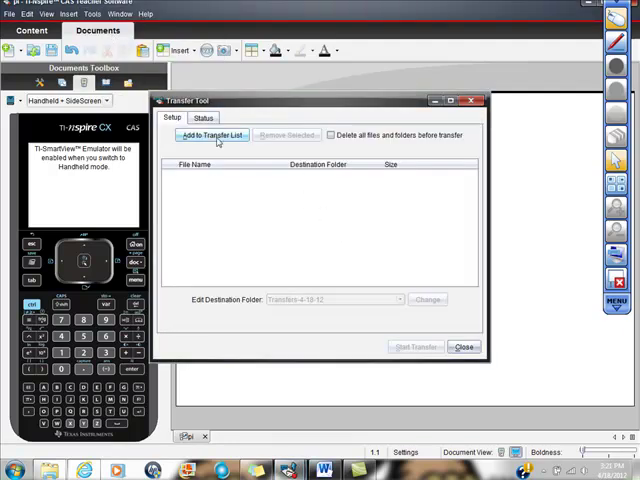
click(212, 136)
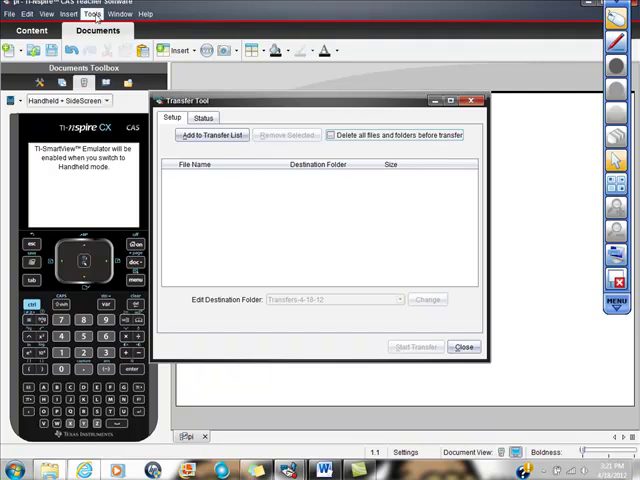
click(88, 14)
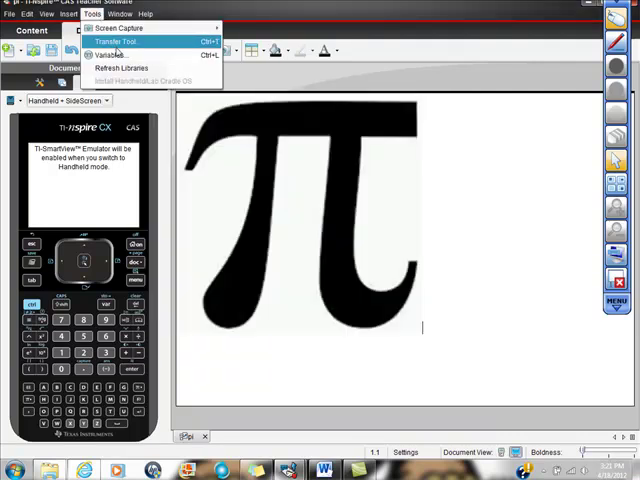
click(108, 40)
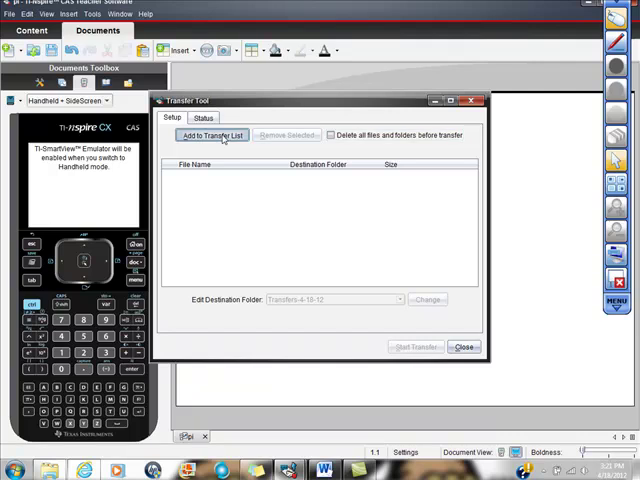
Add the Unit C.tns document to the transfer list via Add to Transfer List
click(212, 136)
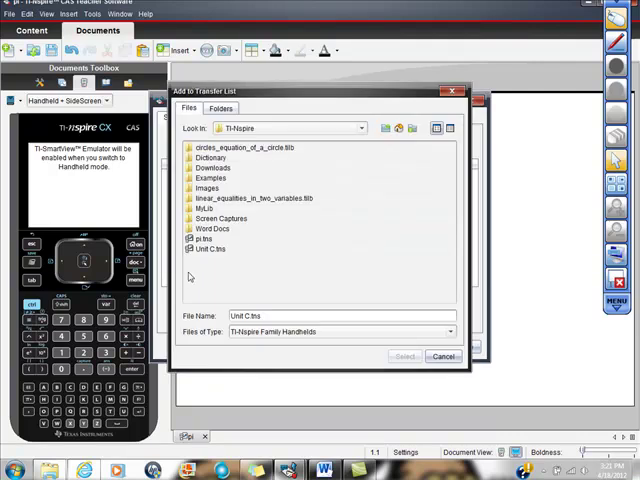
mouse_move(212, 252)
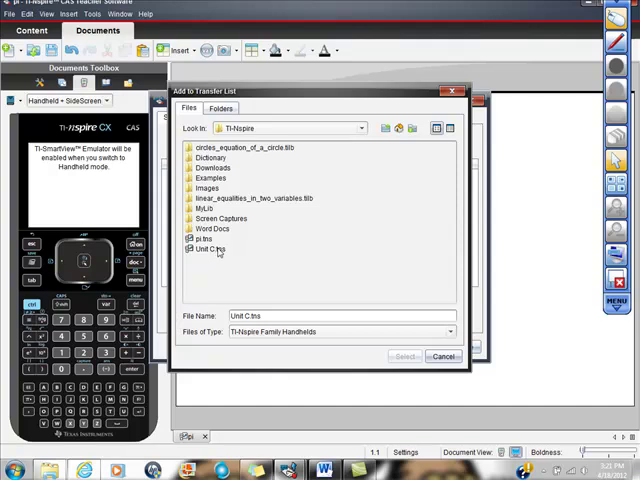
mouse_move(212, 252)
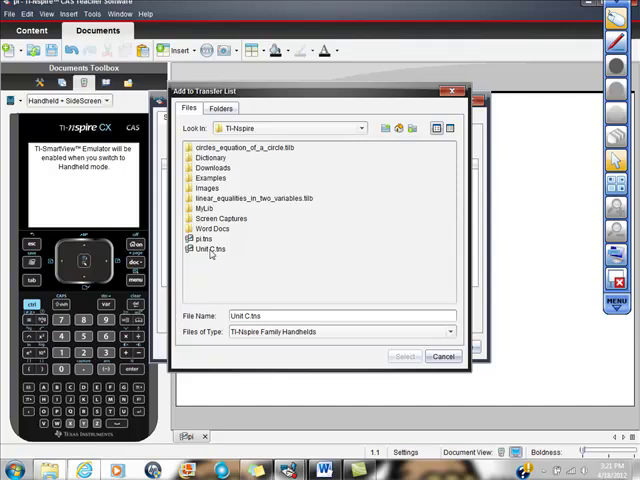
mouse_move(212, 252)
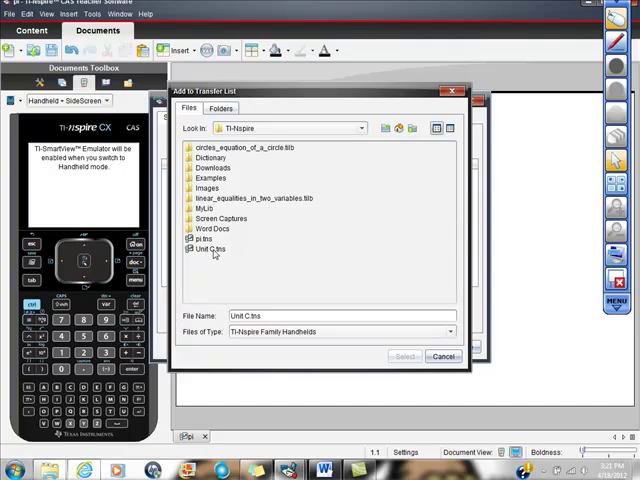
click(210, 250)
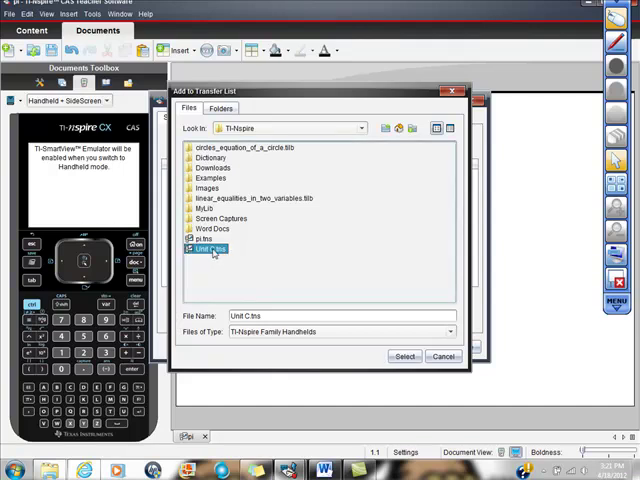
mouse_move(408, 306)
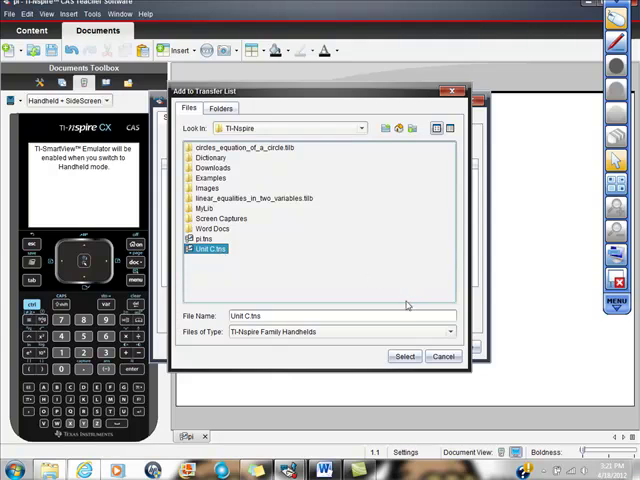
click(404, 356)
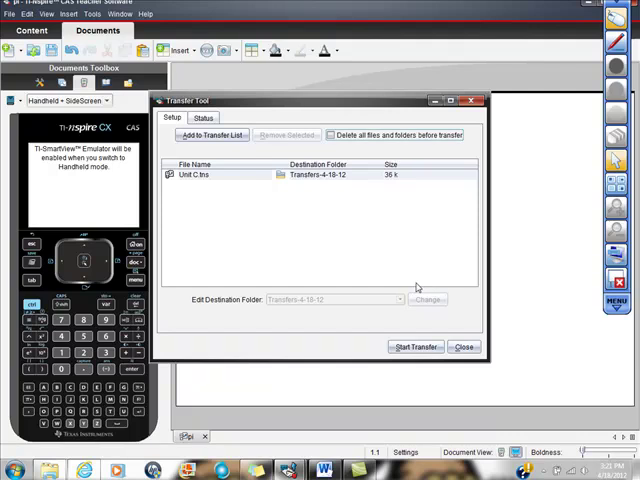
mouse_move(424, 418)
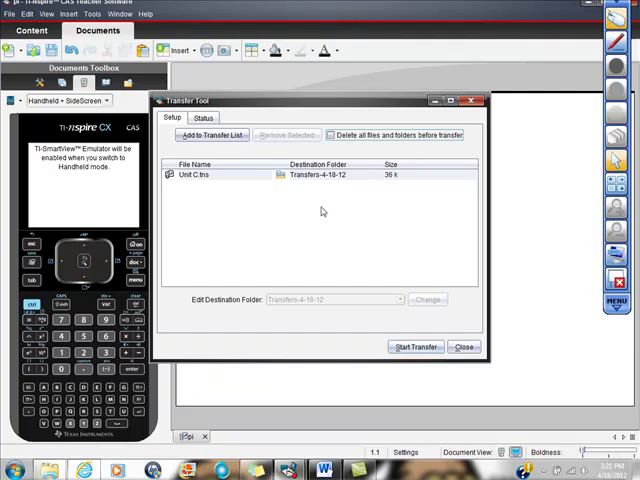
mouse_move(264, 270)
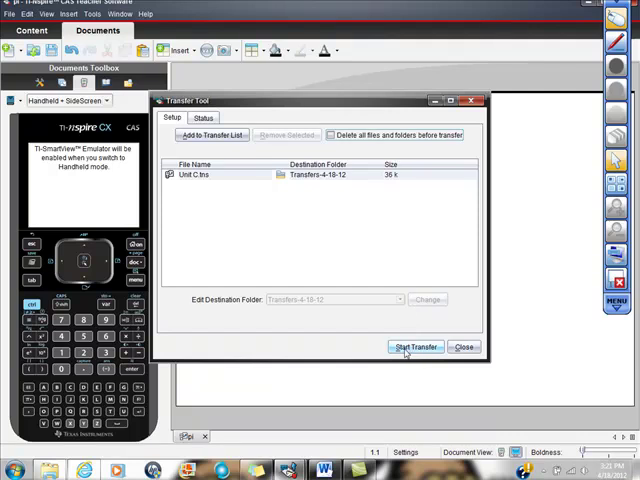
Start the transfer so Unit C.tns is sent to the handheld, status 1 of 1
click(412, 348)
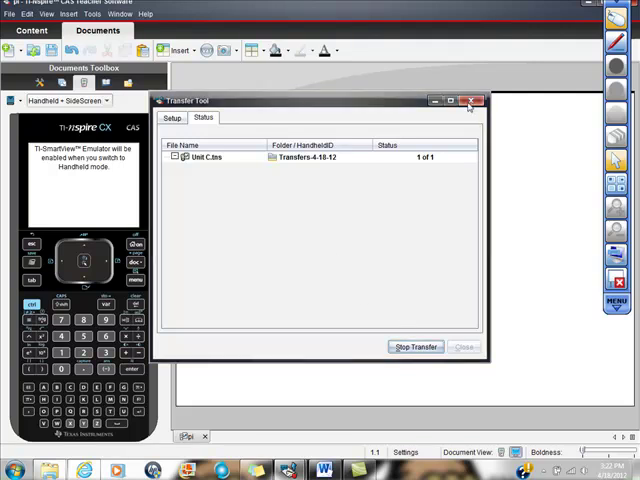
Stop the transfer and confirm Yes so the Transfer Tool closes
click(414, 346)
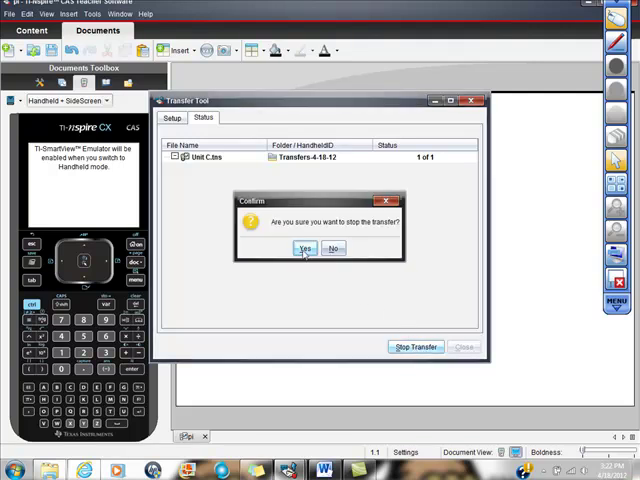
click(304, 248)
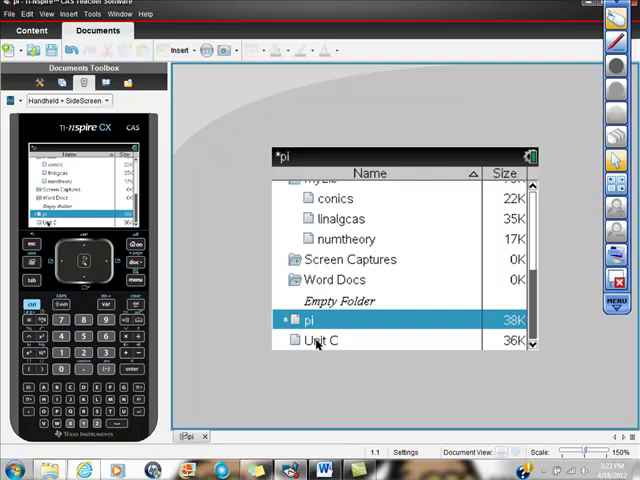
Open Unit C from the handheld file browser, answering No to saving pi
click(322, 340)
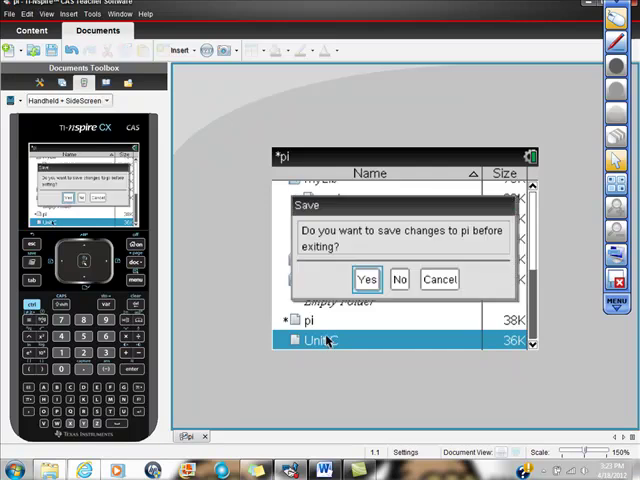
click(400, 280)
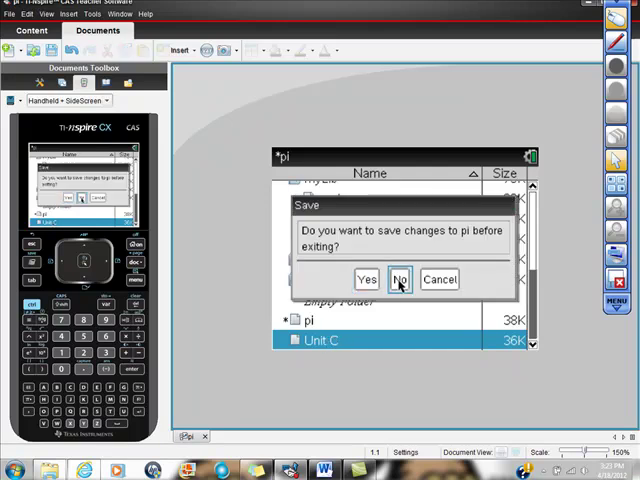
click(400, 280)
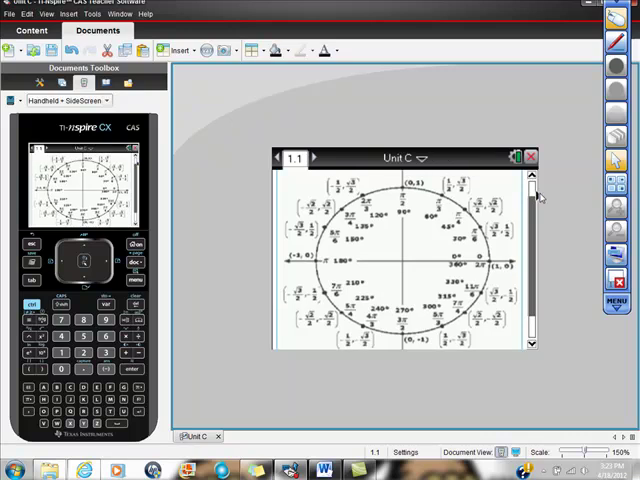
mouse_move(558, 356)
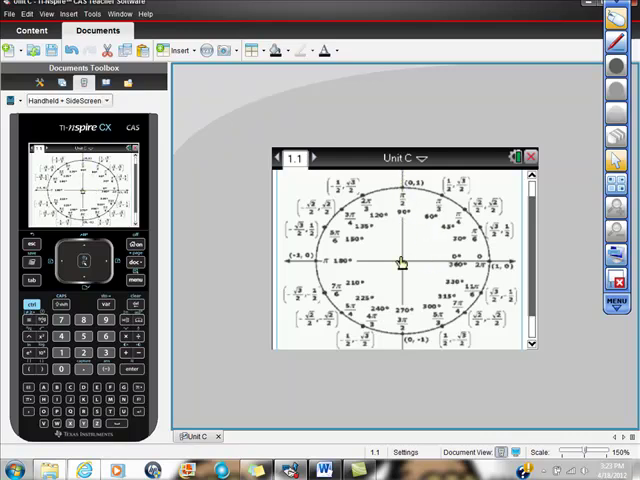
mouse_move(560, 270)
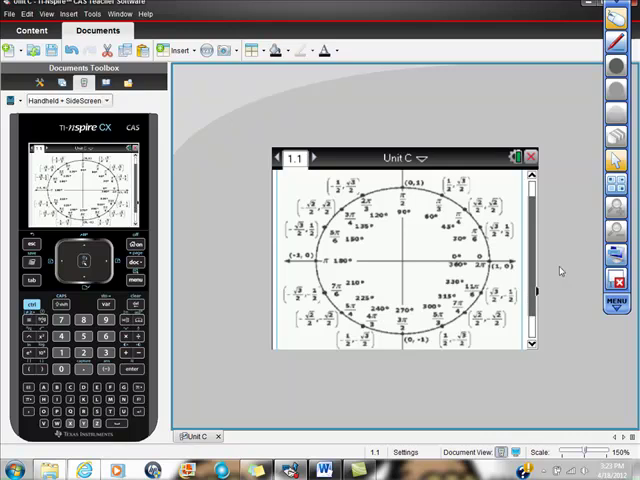
mouse_move(590, 268)
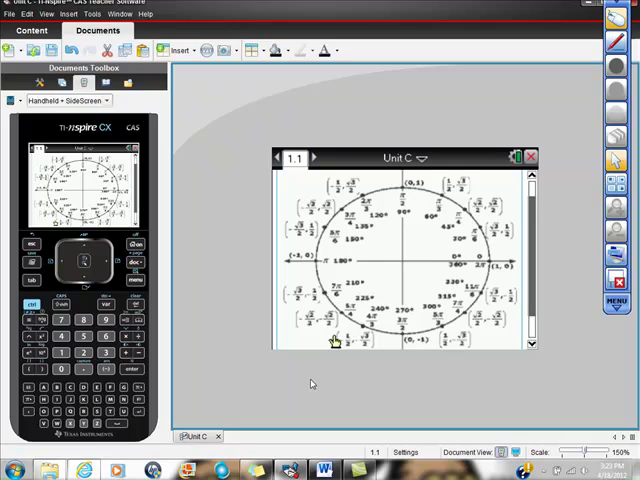
mouse_move(320, 382)
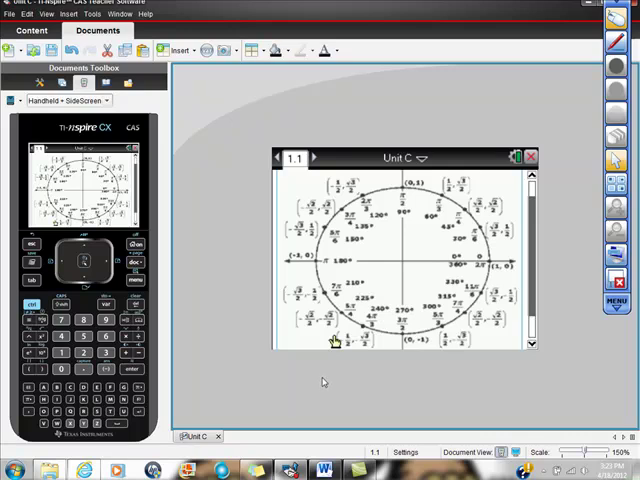
mouse_move(324, 380)
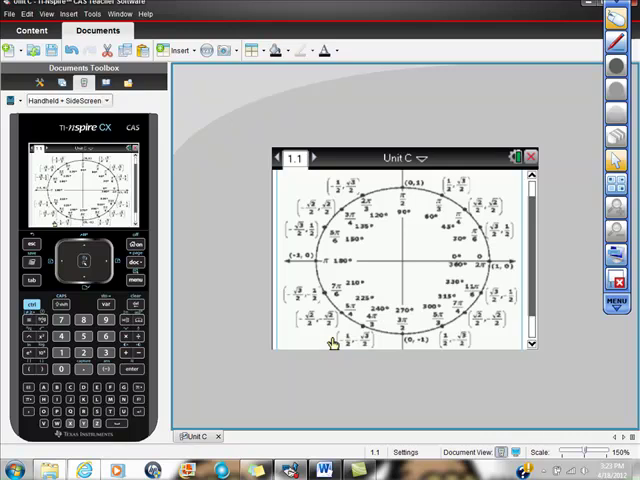
mouse_move(476, 392)
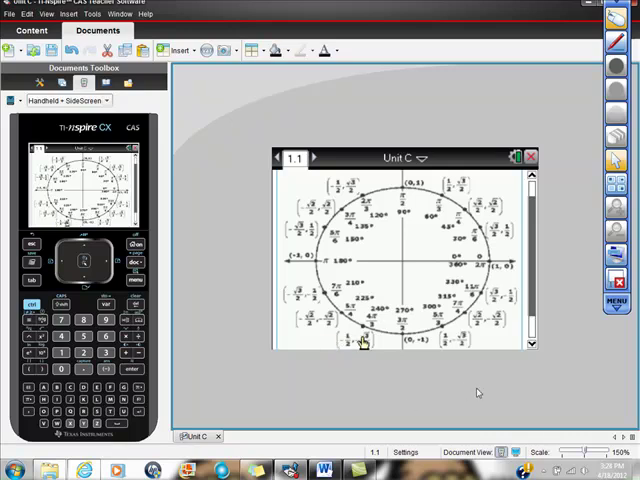